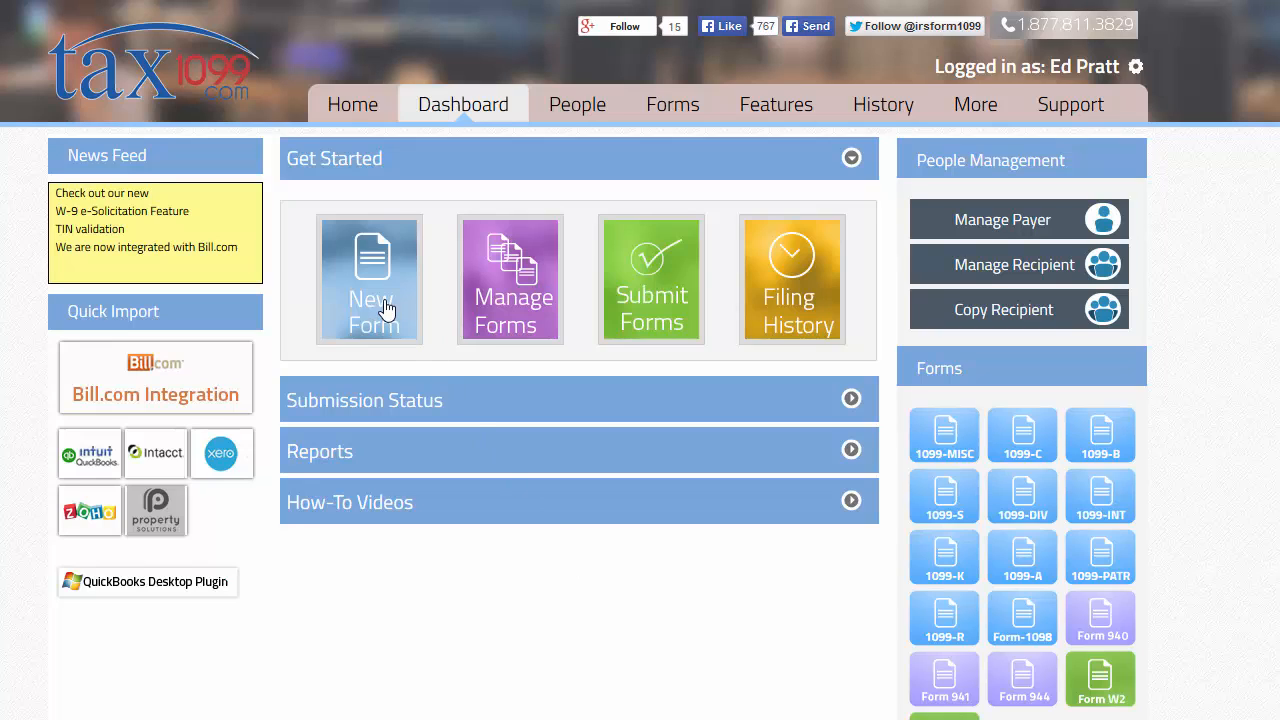
{"action": "mouse_move", "coordinate": [912, 480]}
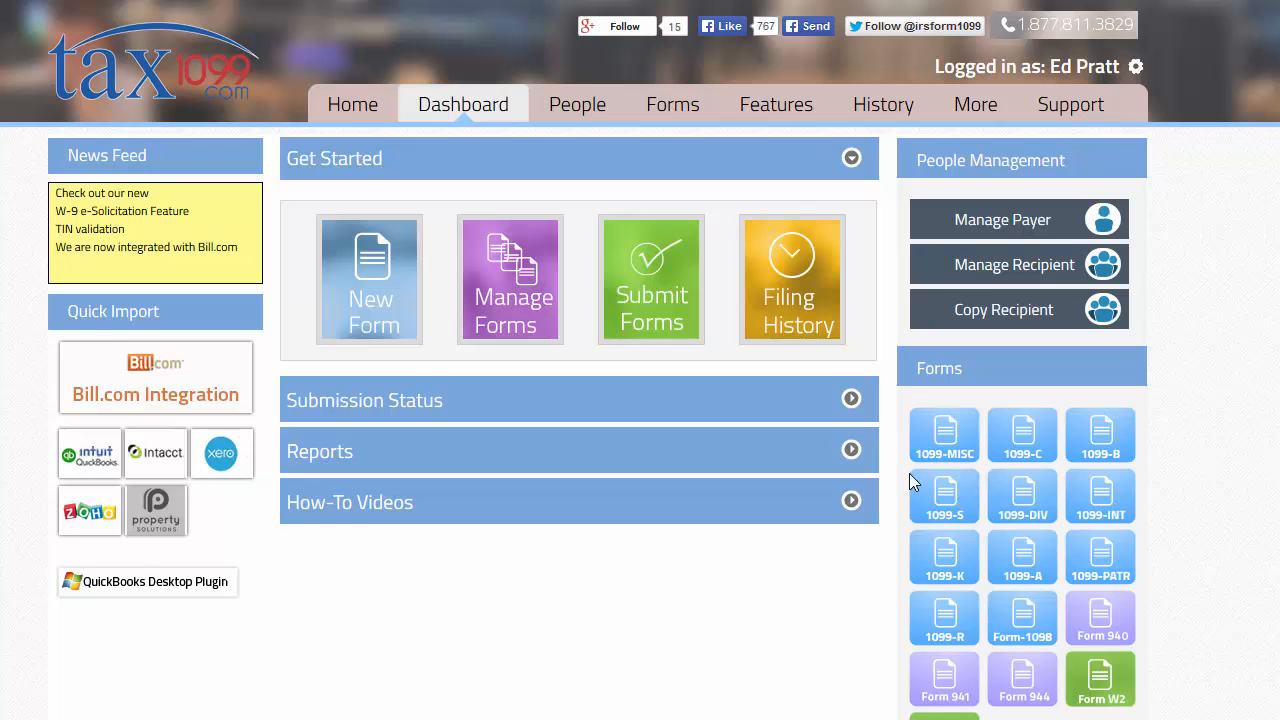
{"action": "mouse_move", "coordinate": [938, 448]}
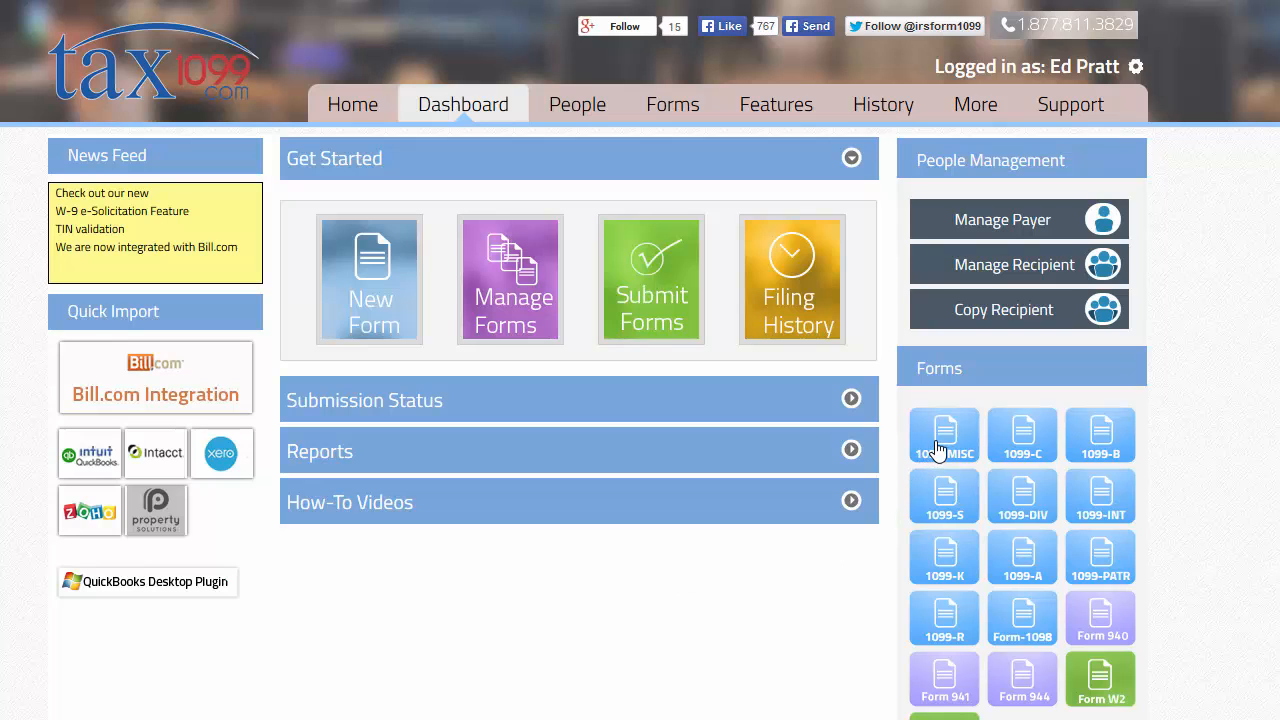
- Start a new 1099-MISC form from the dashboard Forms panel
{"action": "left_click", "coordinate": [944, 432]}
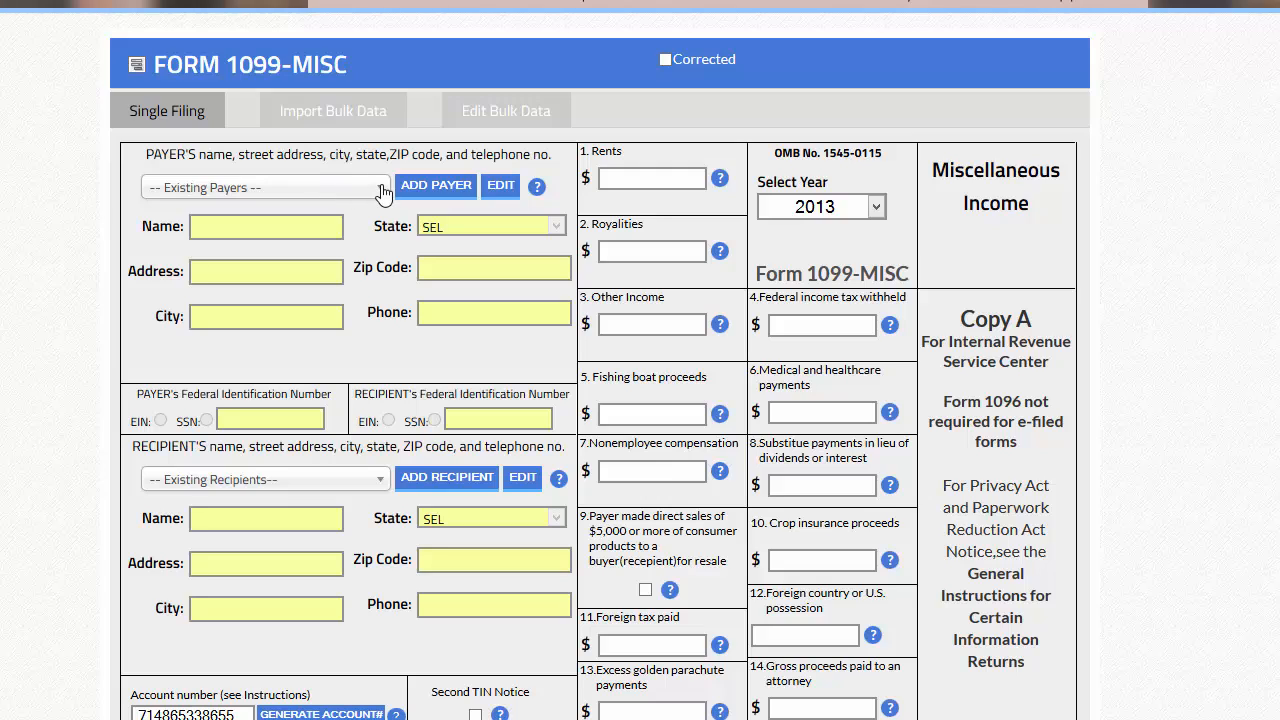
{"action": "left_click", "coordinate": [264, 188]}
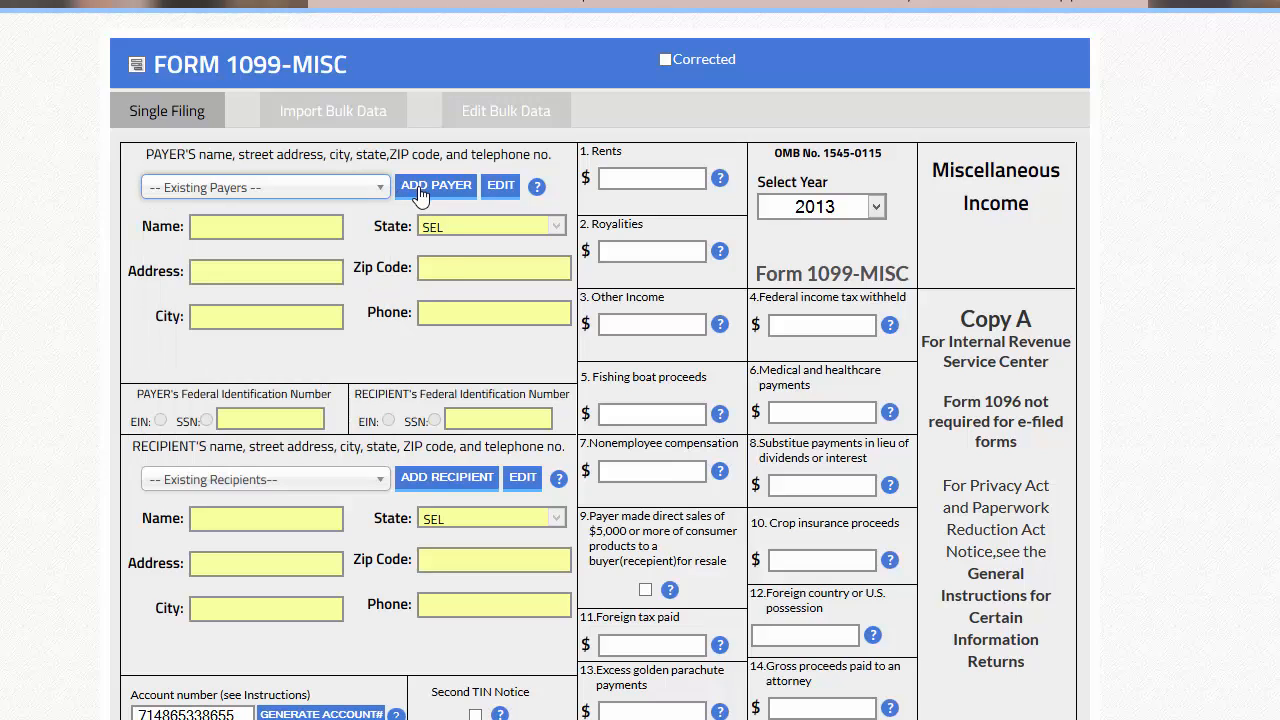
{"action": "left_click", "coordinate": [436, 184]}
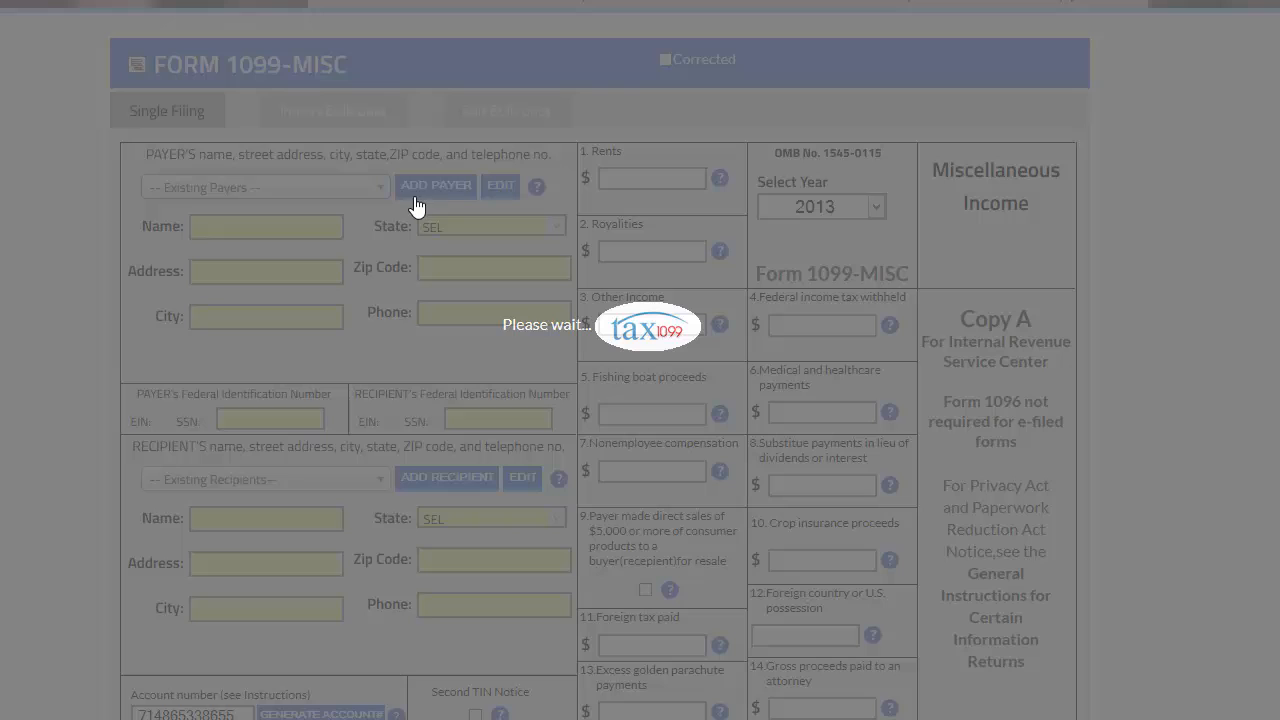
{"action": "left_click", "coordinate": [436, 184]}
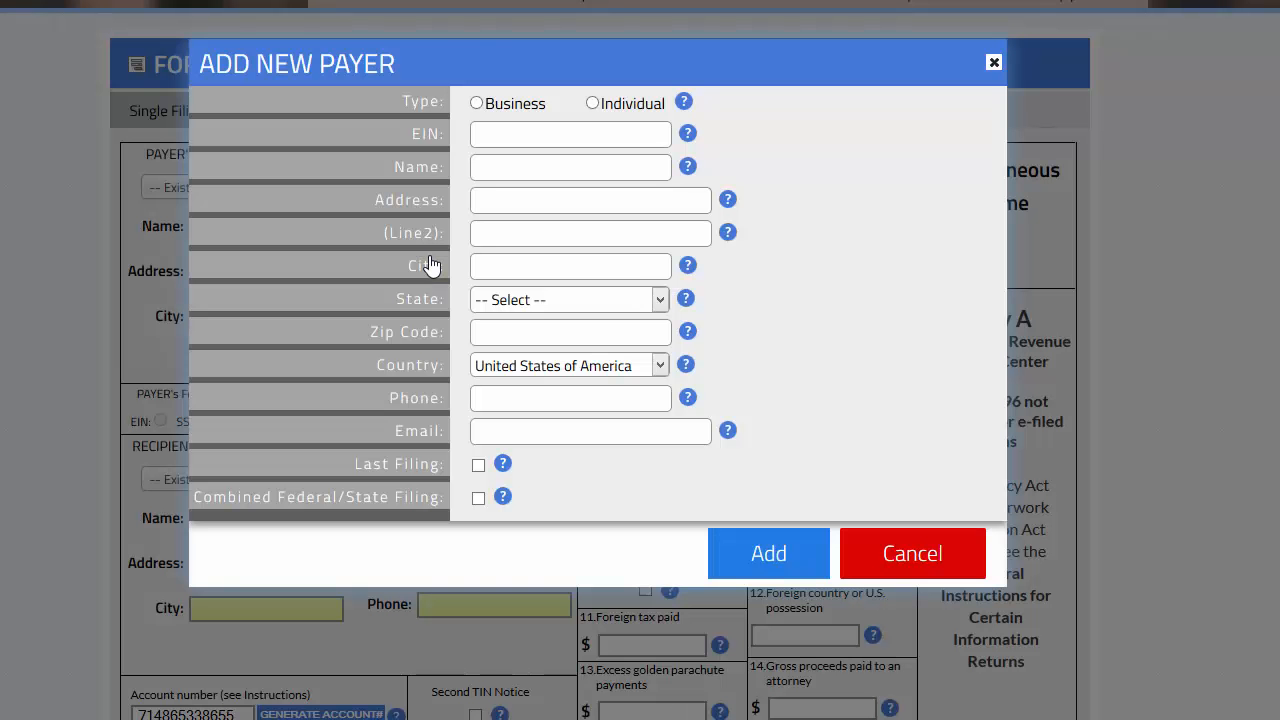
{"action": "left_click", "coordinate": [476, 104]}
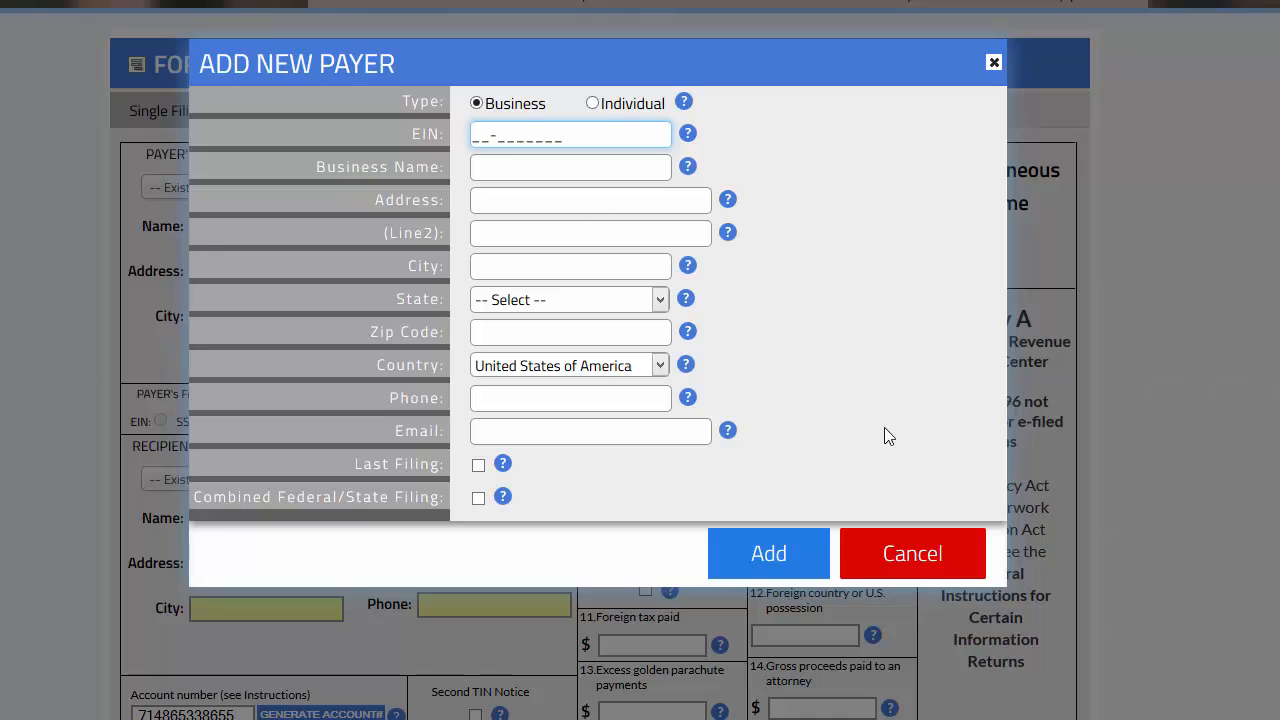
{"action": "left_click", "coordinate": [912, 552]}
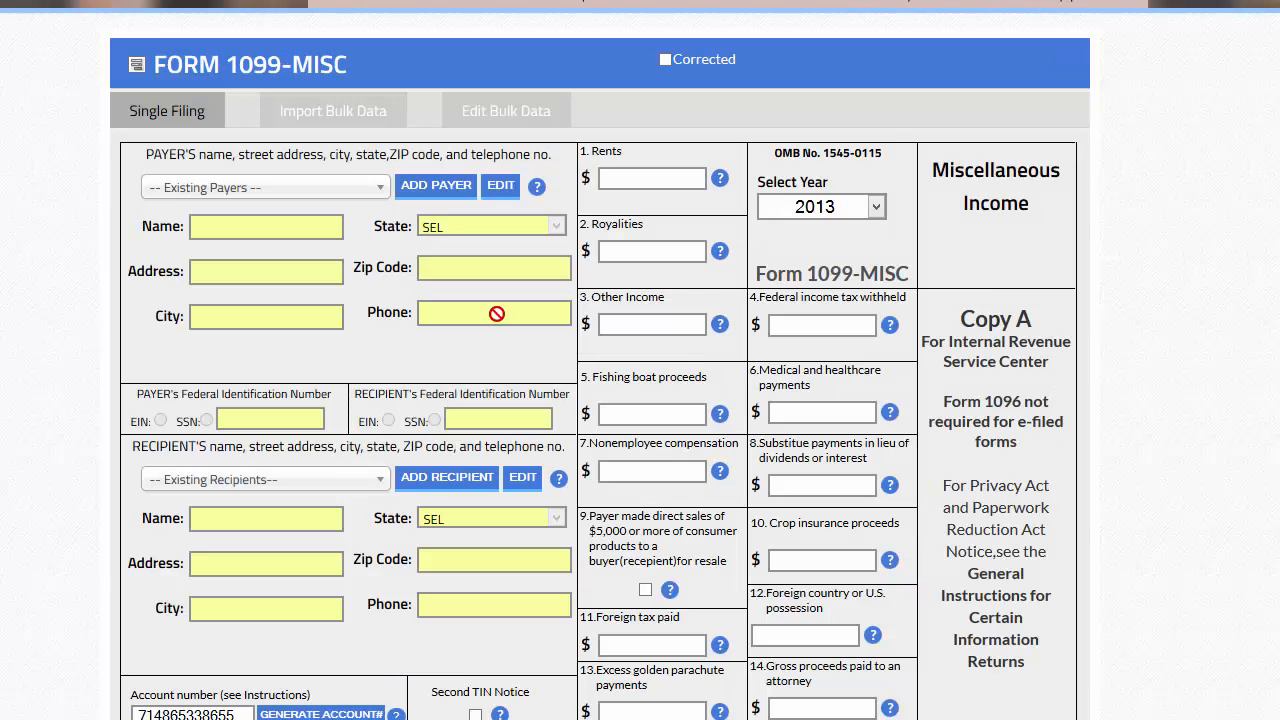
- Select saved payer The Ski Shop, review its details without changes, and move to the recipient section
{"action": "left_click", "coordinate": [264, 188]}
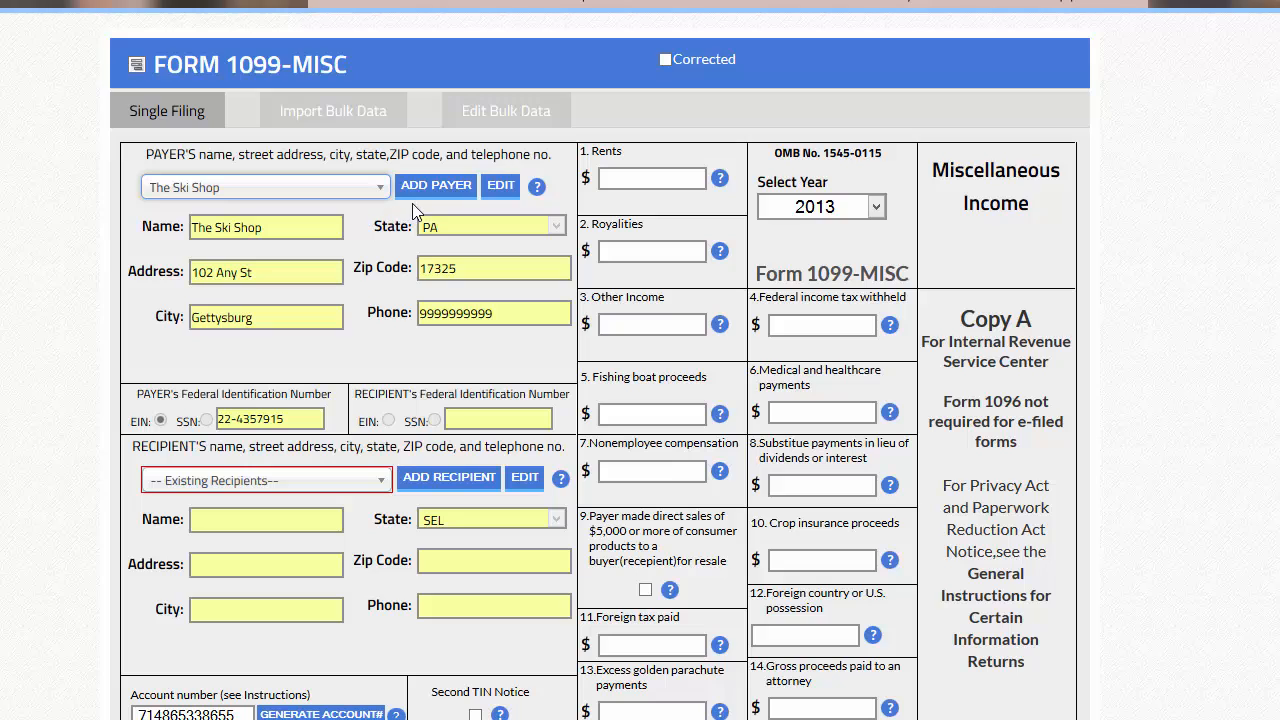
{"action": "mouse_move", "coordinate": [408, 340]}
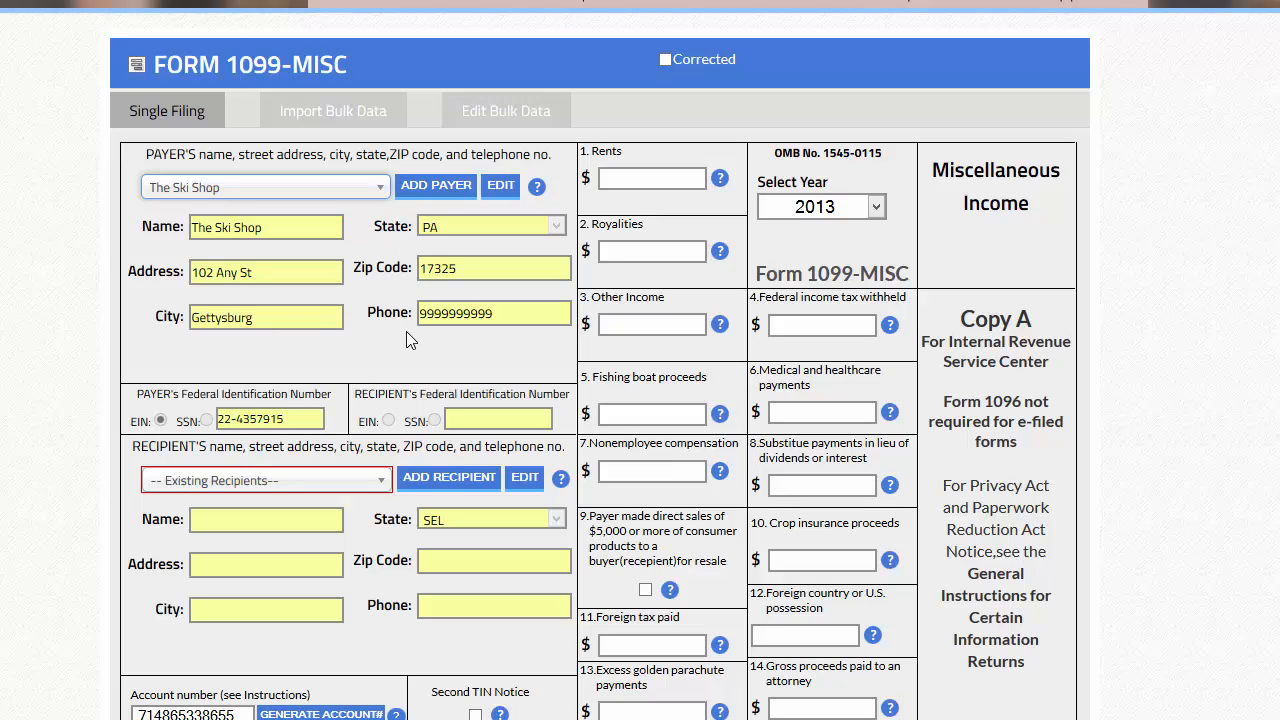
{"action": "left_click", "coordinate": [500, 186]}
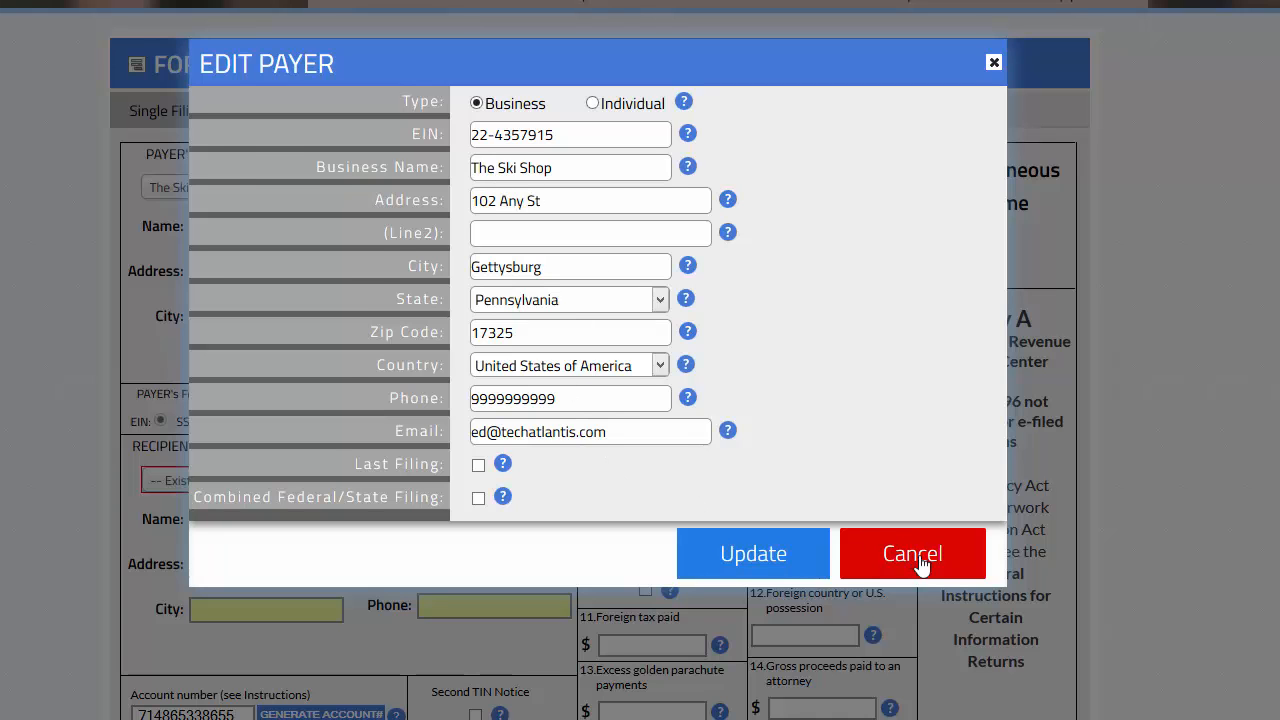
{"action": "left_click", "coordinate": [912, 552]}
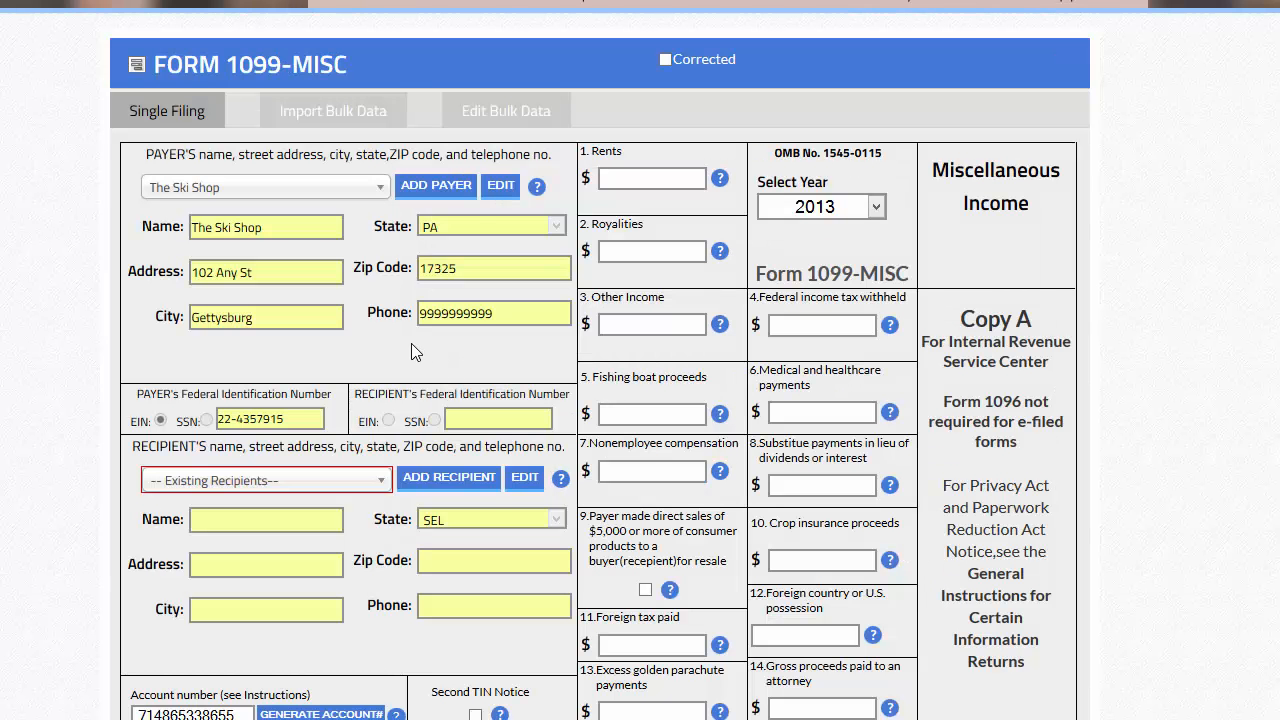
{"action": "scroll", "scroll_direction": "down", "scroll_amount": 3}
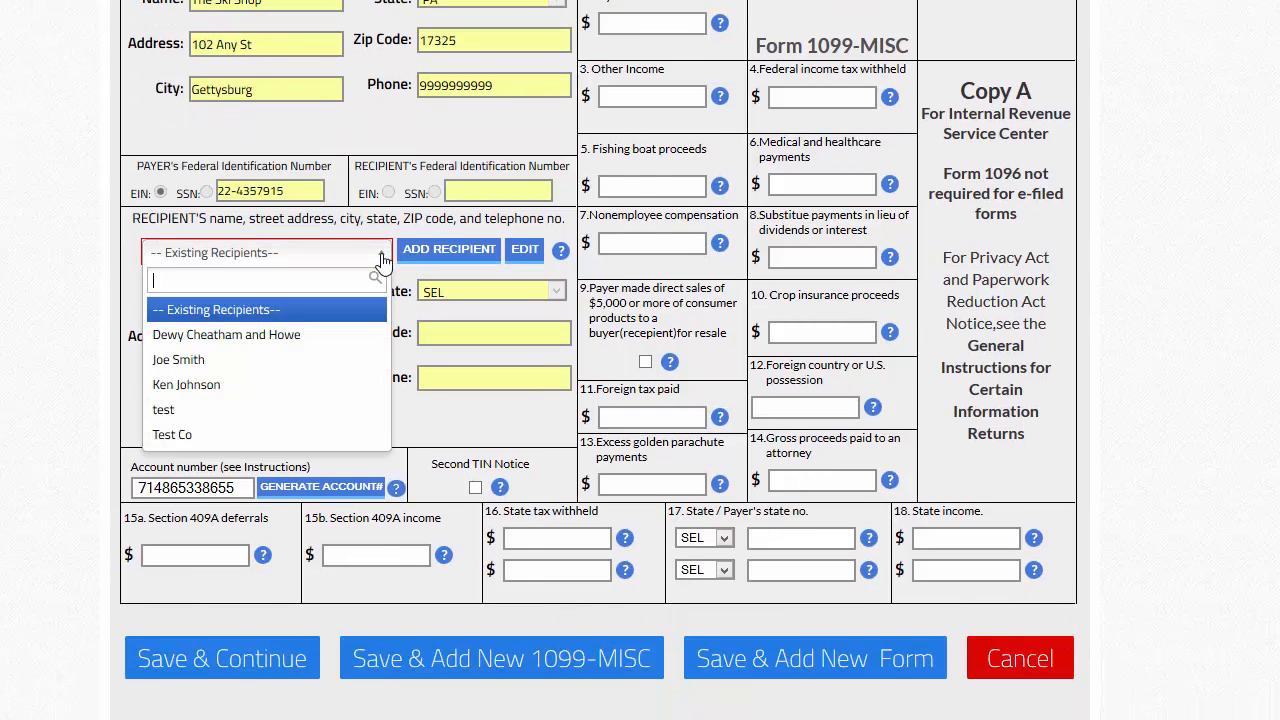
- Select saved recipient Joe Smith of Boone, NC and move to the Nonemployee compensation box
{"action": "left_click", "coordinate": [264, 252]}
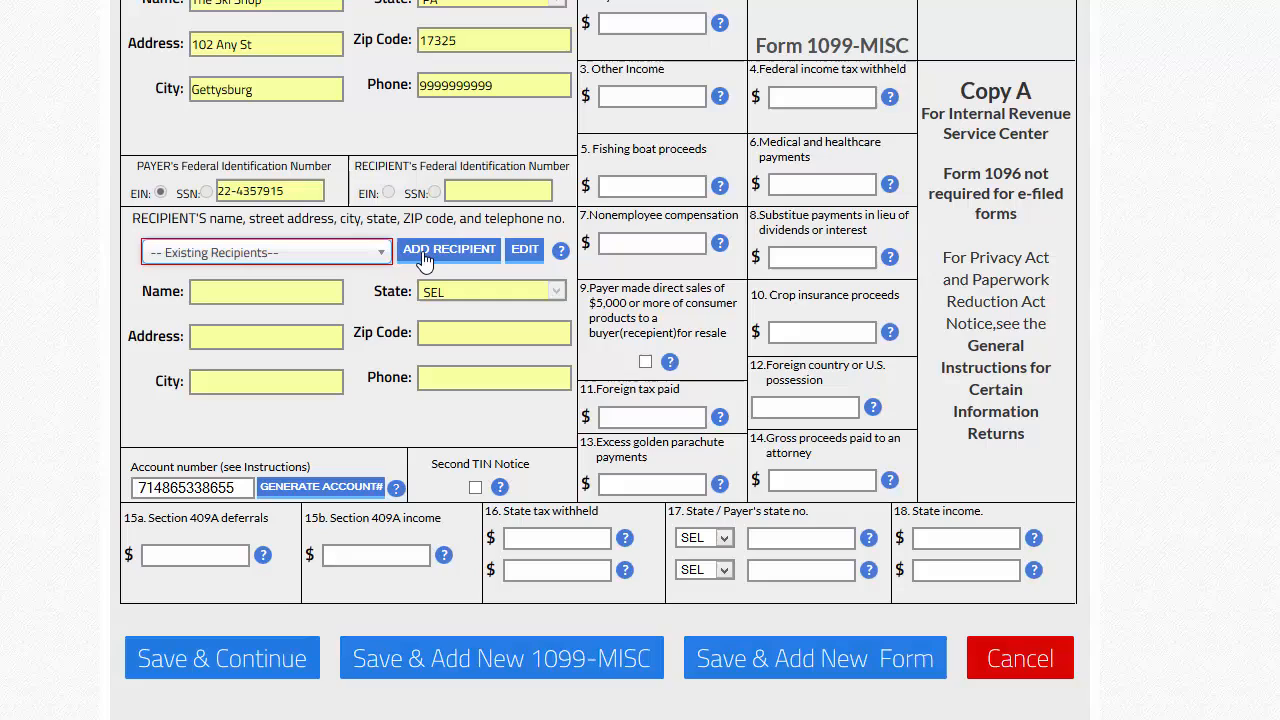
{"action": "left_click", "coordinate": [448, 248]}
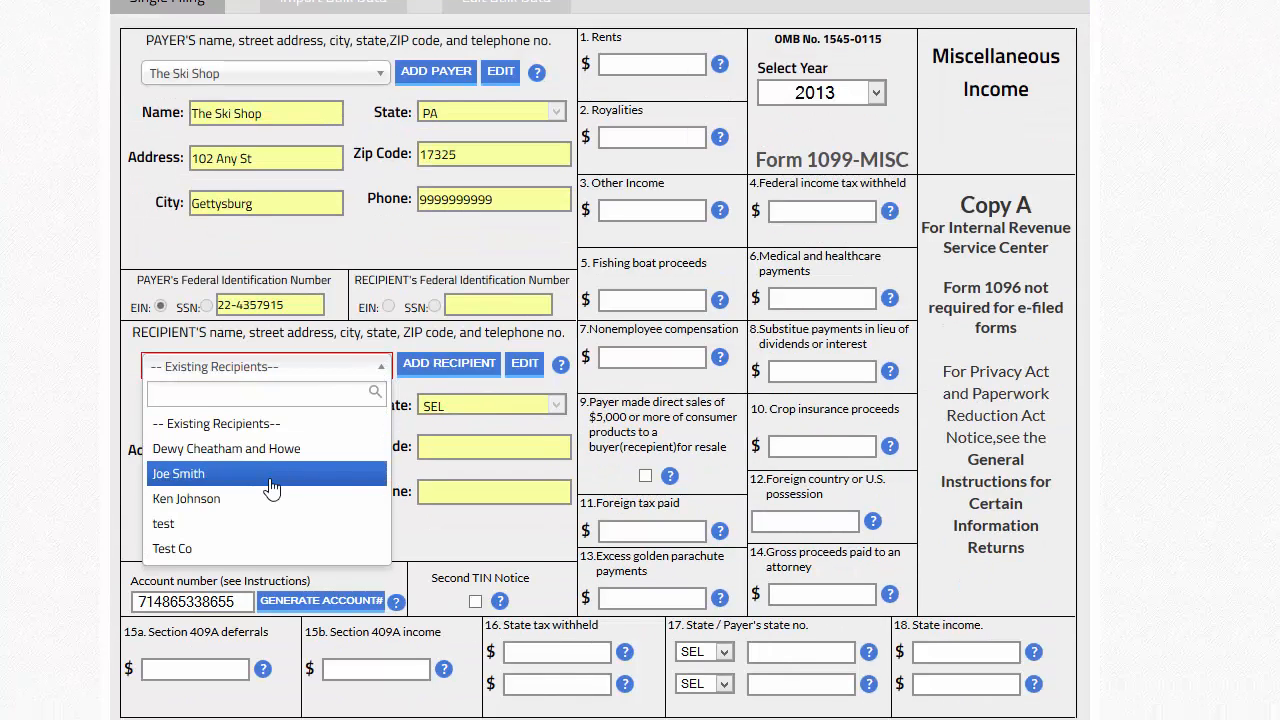
{"action": "left_click", "coordinate": [178, 472]}
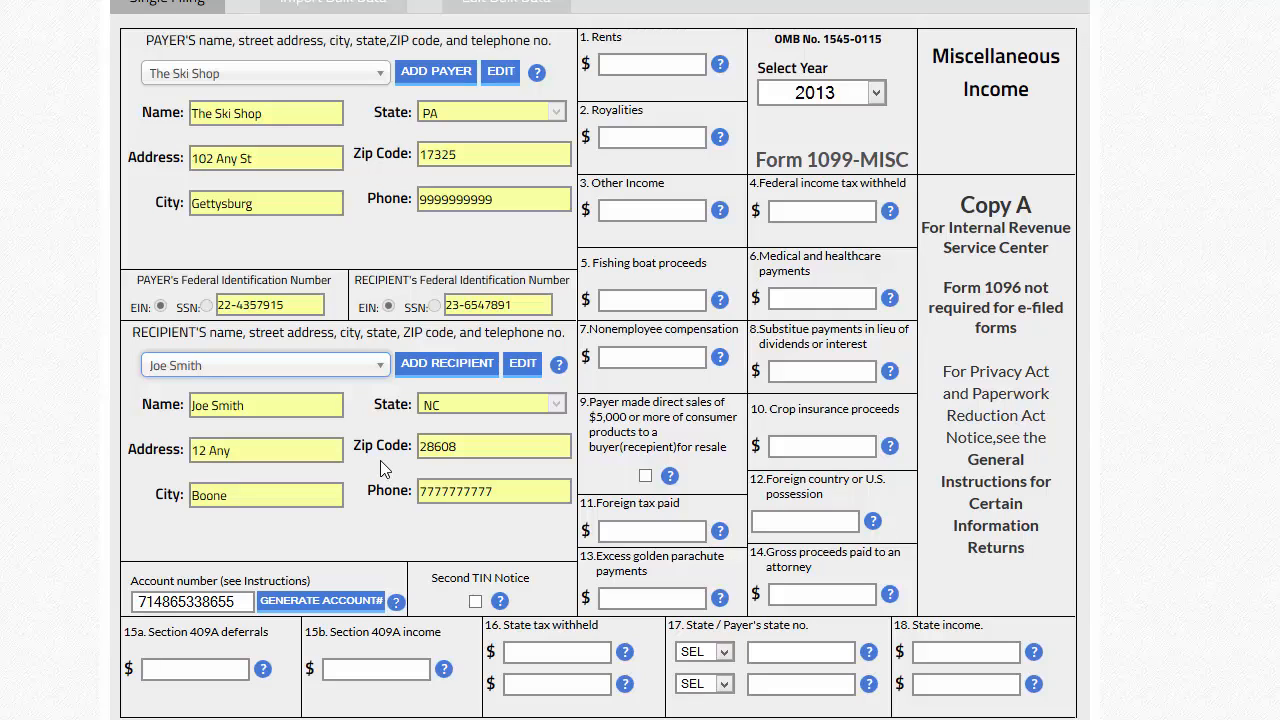
{"action": "left_click", "coordinate": [652, 356]}
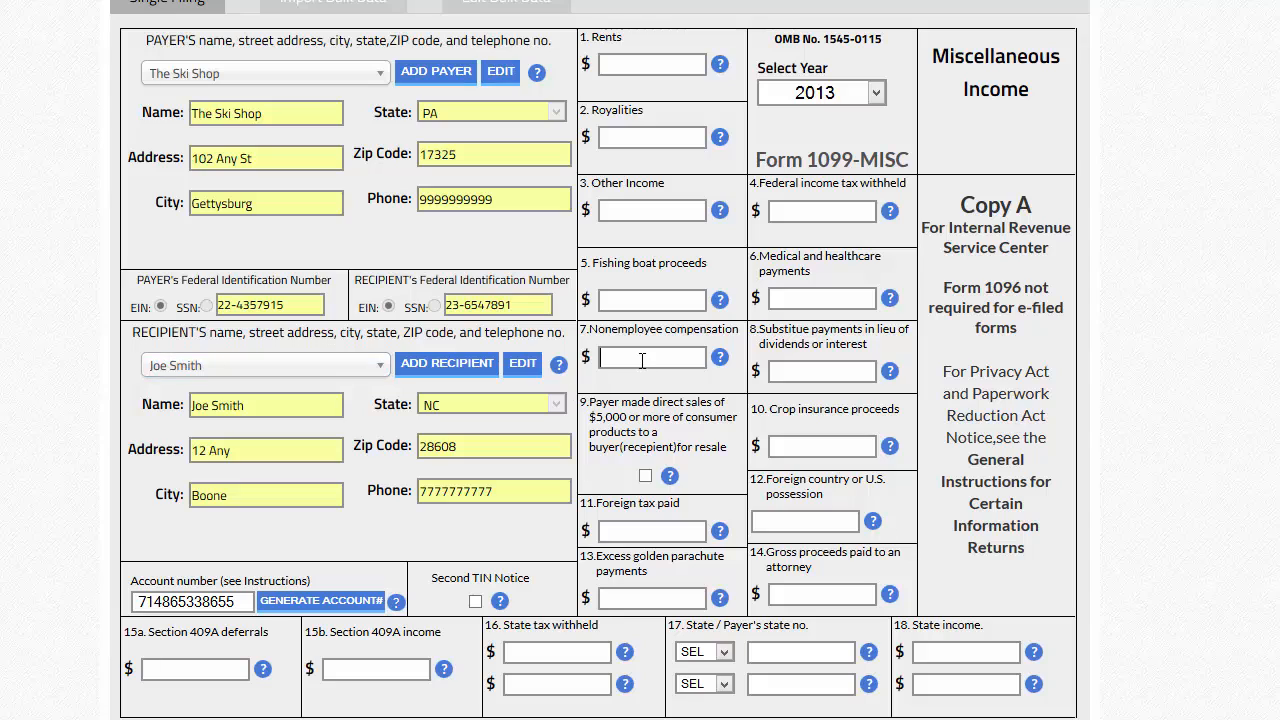
- Enter 1000.00 nonemployee compensation, state NC with payer state number 1234 and 1000.00 state income
{"action": "type", "text": "1000.00"}
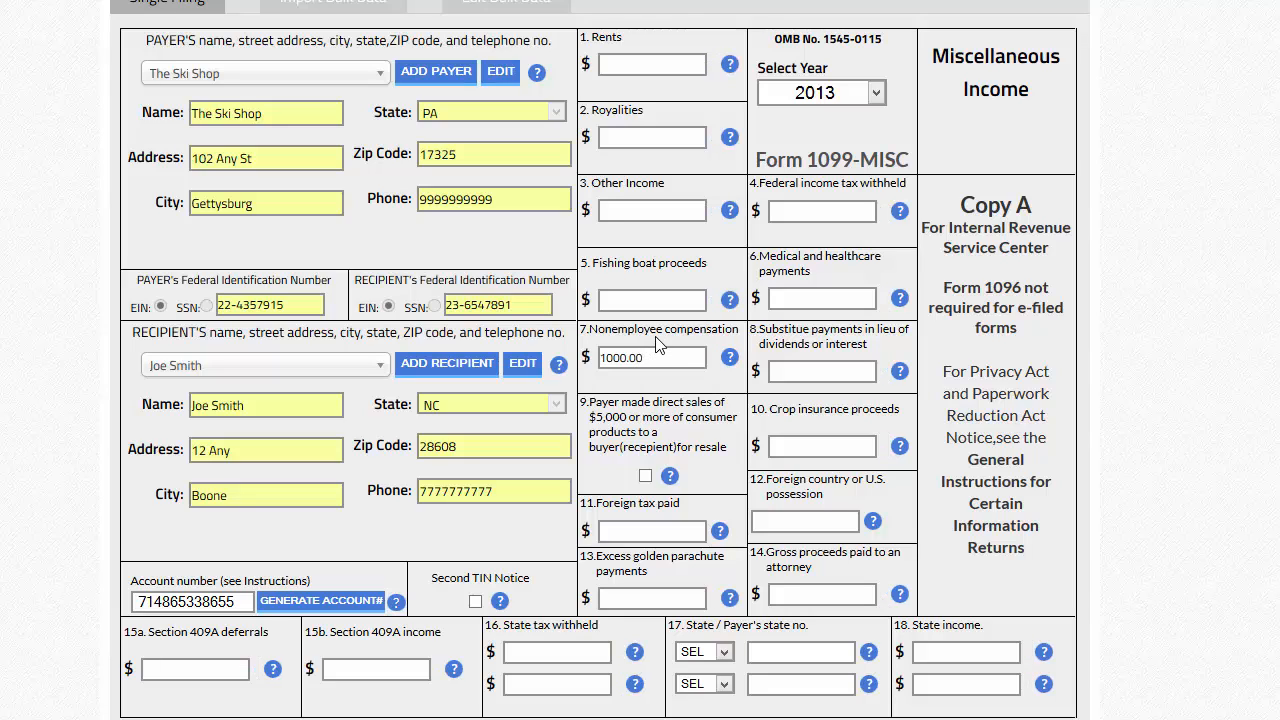
{"action": "scroll", "scroll_direction": "down", "scroll_amount": 3}
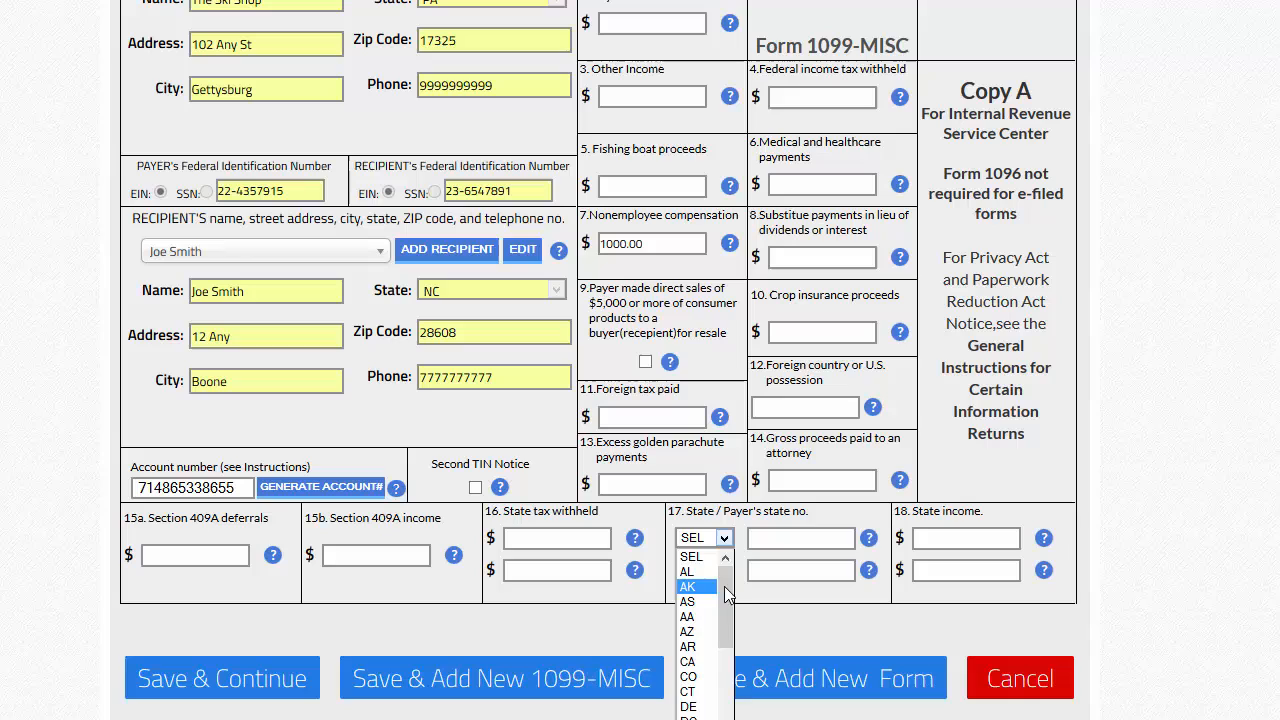
{"action": "scroll", "scroll_direction": "down", "scroll_amount": 3}
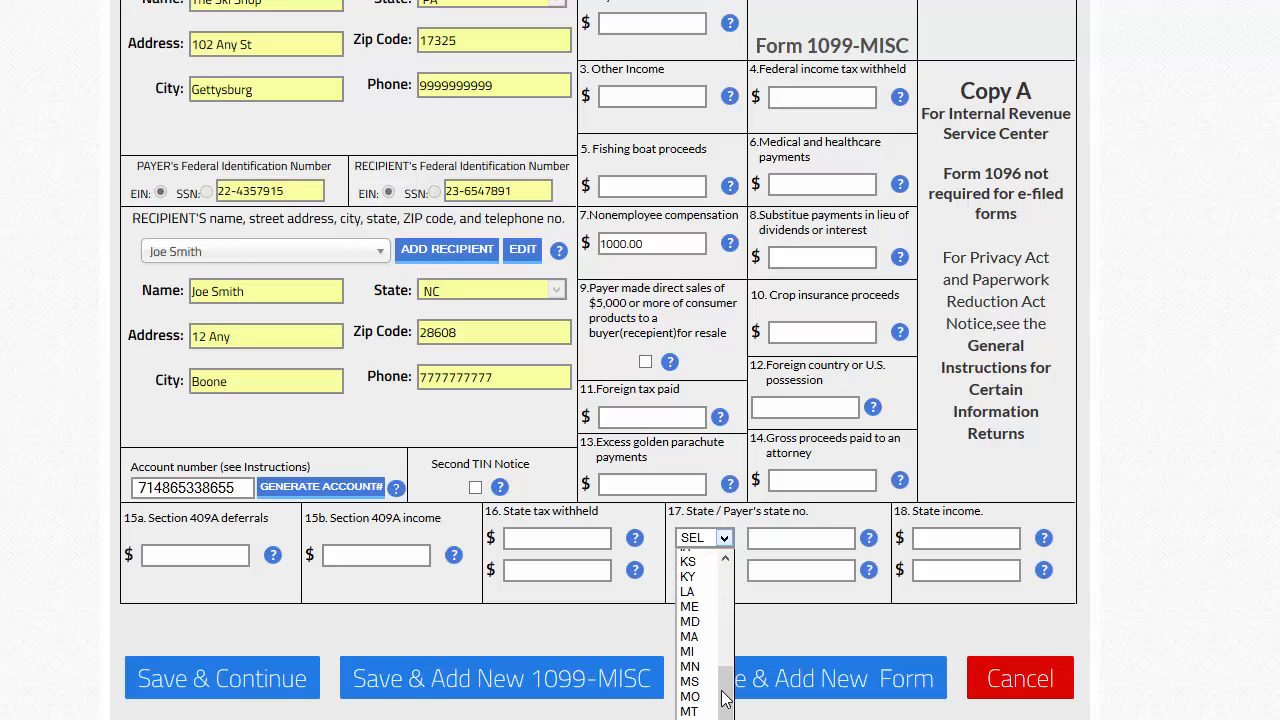
{"action": "scroll", "scroll_direction": "down", "scroll_amount": 3}
{"action": "type", "text": "1"}
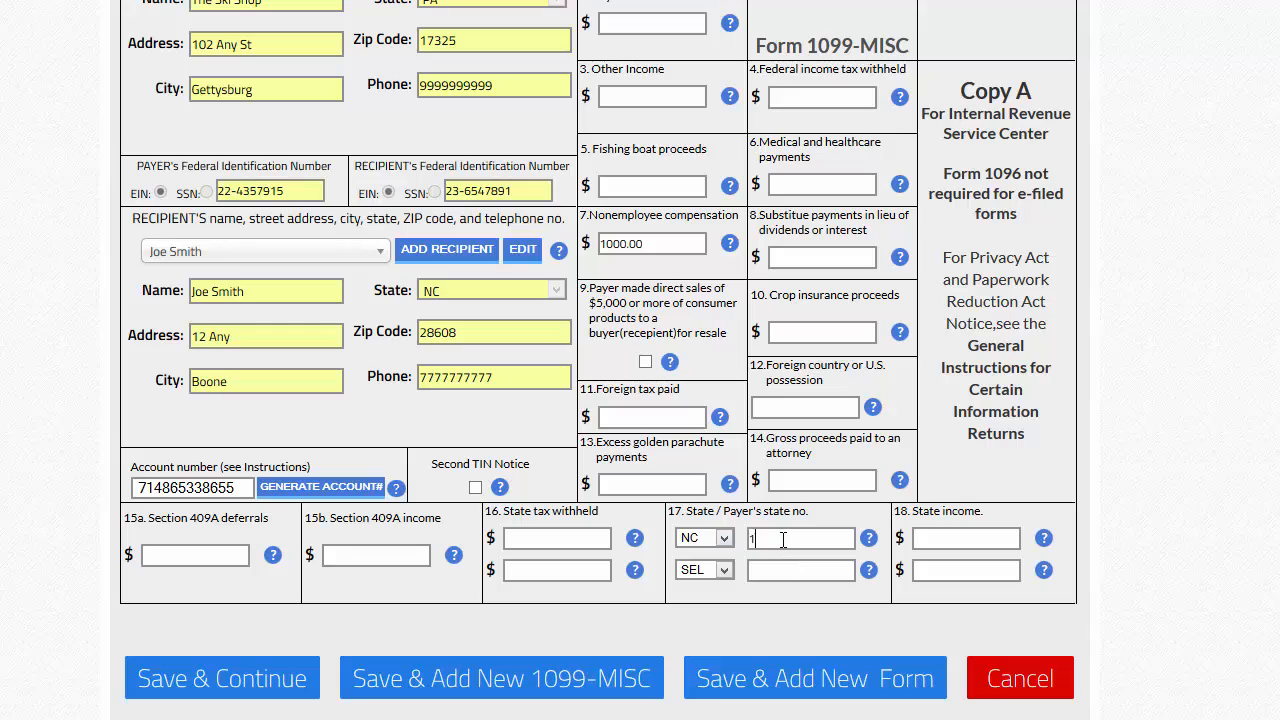
{"action": "type", "text": "234"}
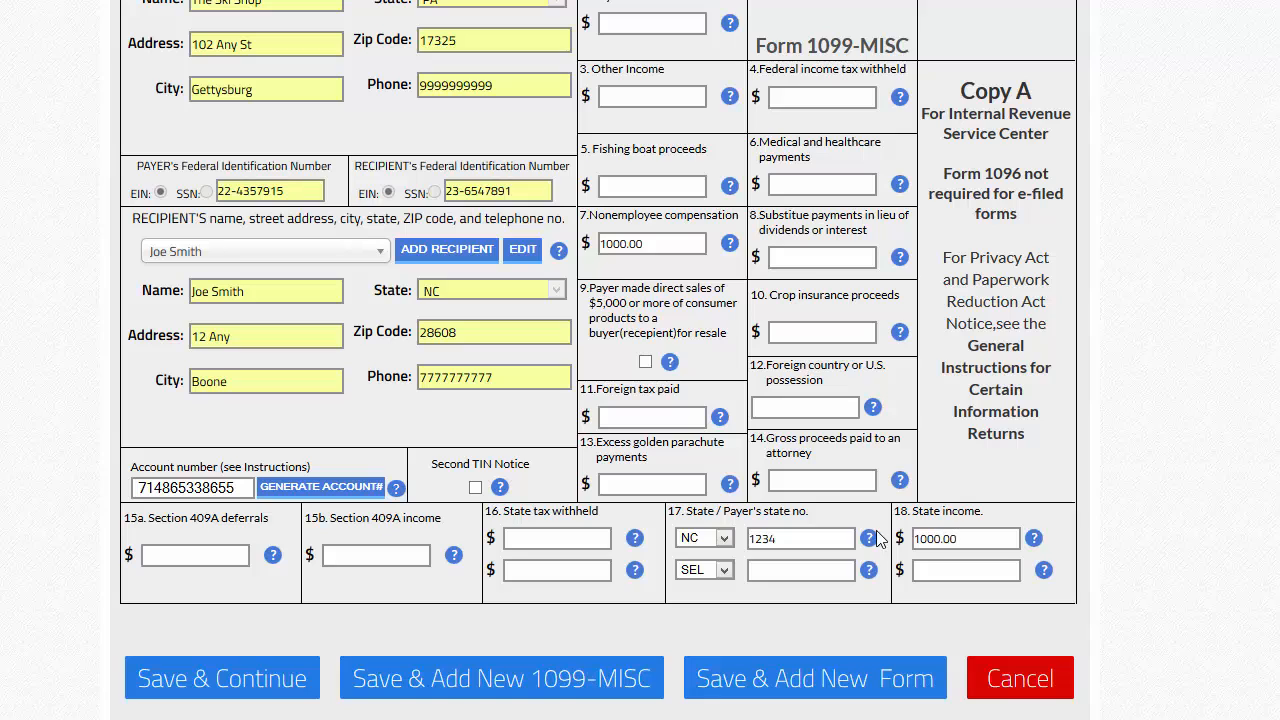
{"action": "scroll", "scroll_direction": "down", "scroll_amount": 3}
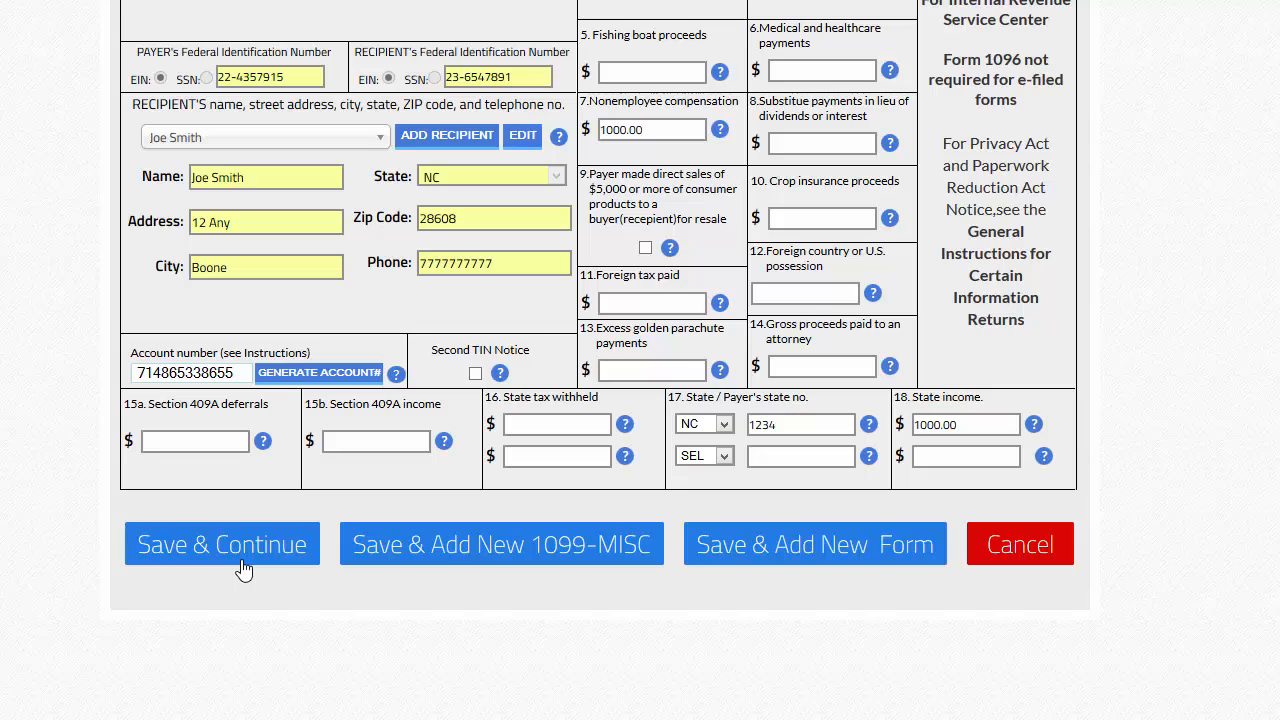
- Save the form and tick Joe Smith's row with USPS Mail and Email Recipient, totaling $4.05
{"action": "left_click", "coordinate": [222, 544]}
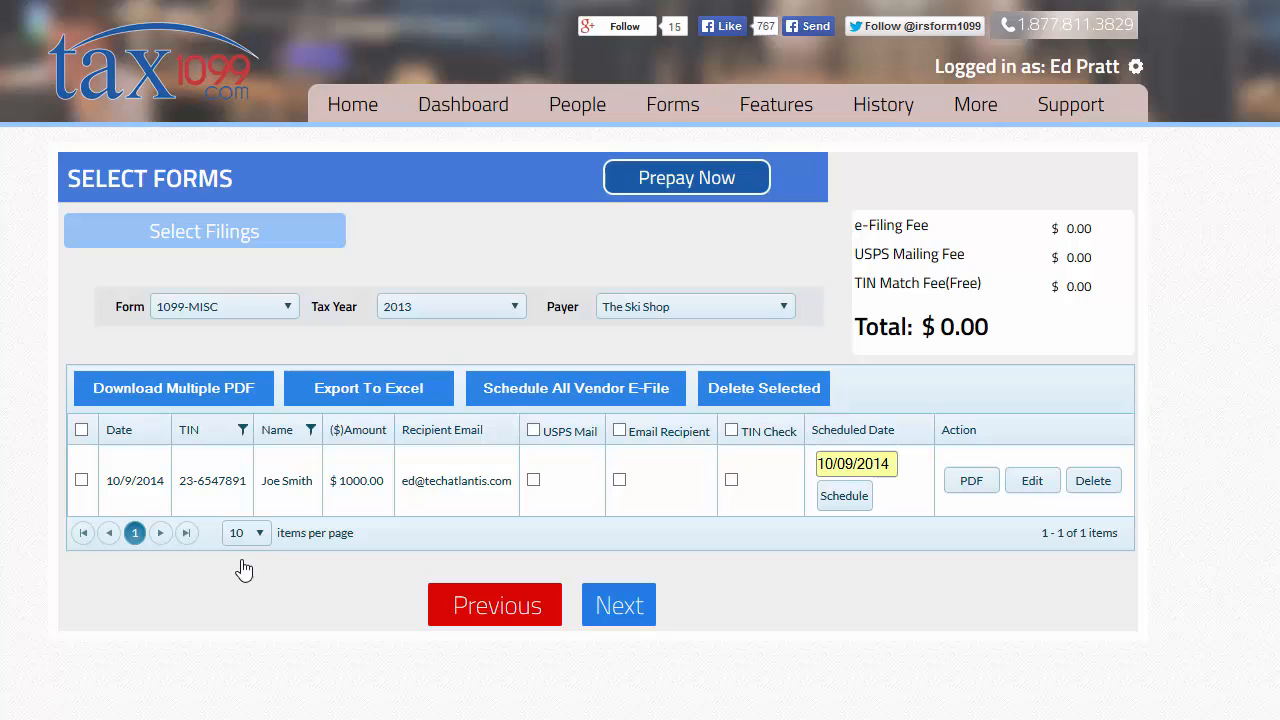
{"action": "mouse_move", "coordinate": [244, 570]}
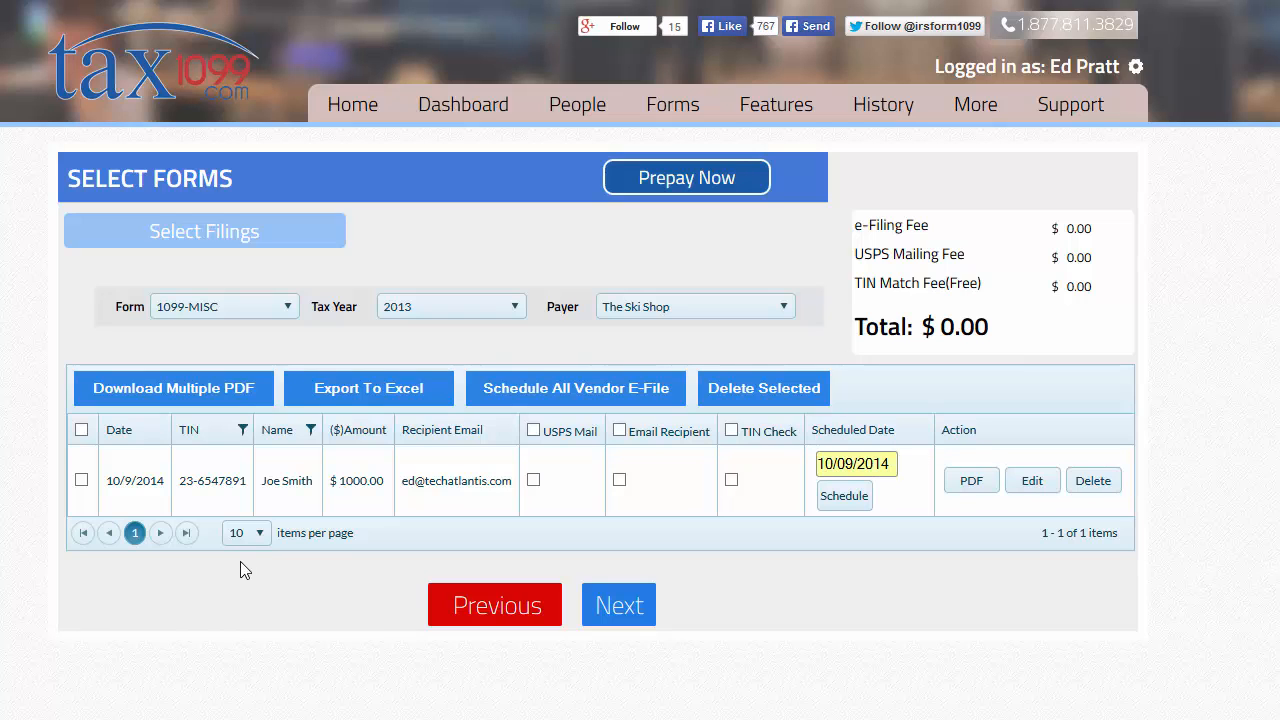
{"action": "left_click", "coordinate": [80, 480]}
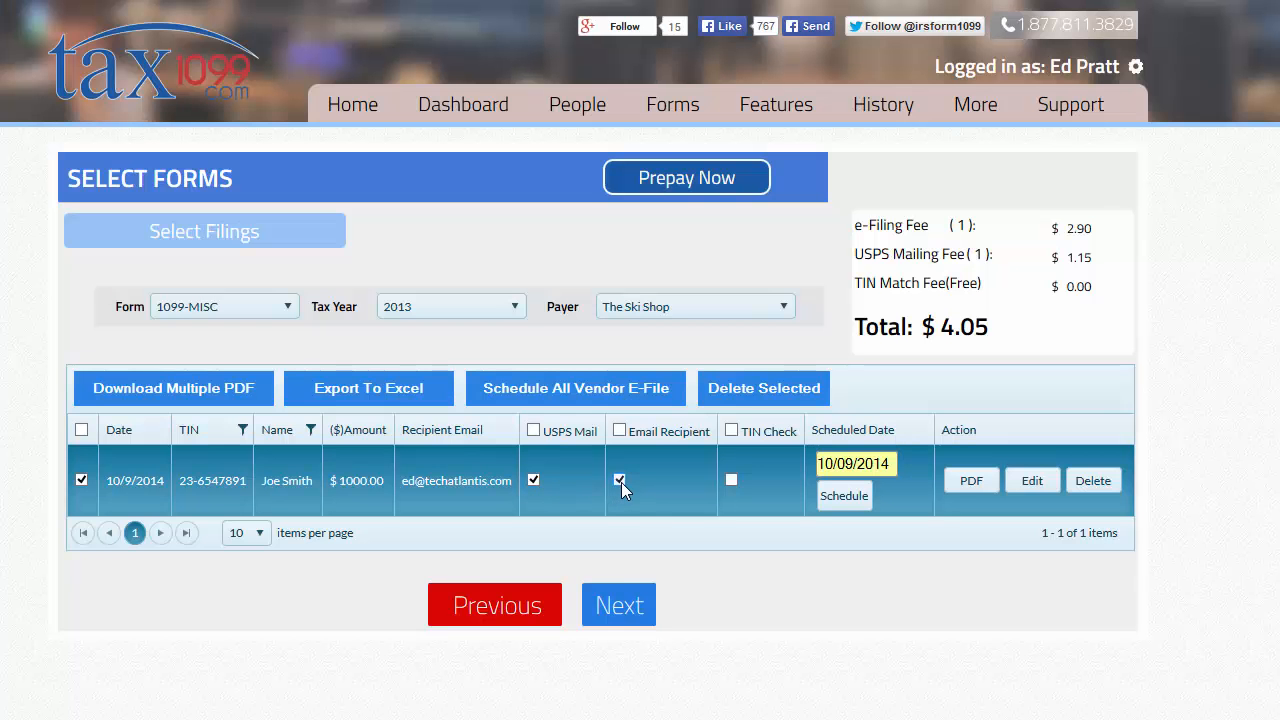
{"action": "left_click", "coordinate": [620, 480]}
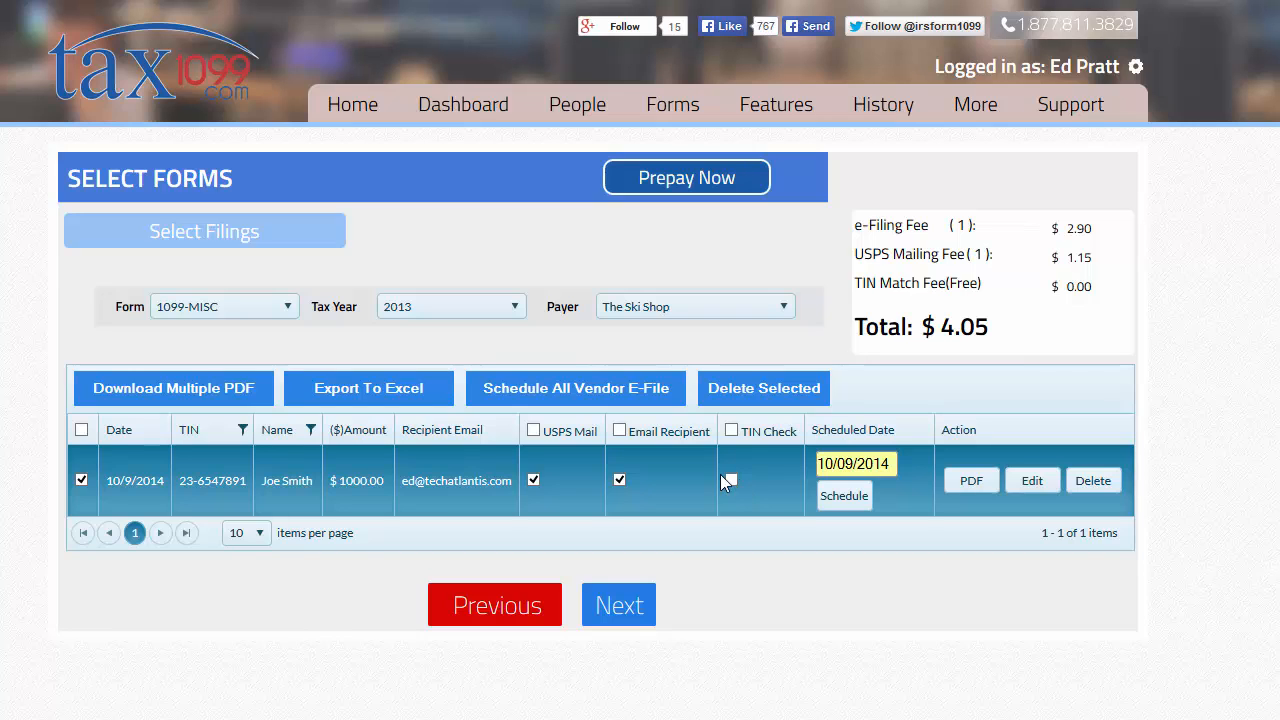
{"action": "left_click", "coordinate": [844, 496]}
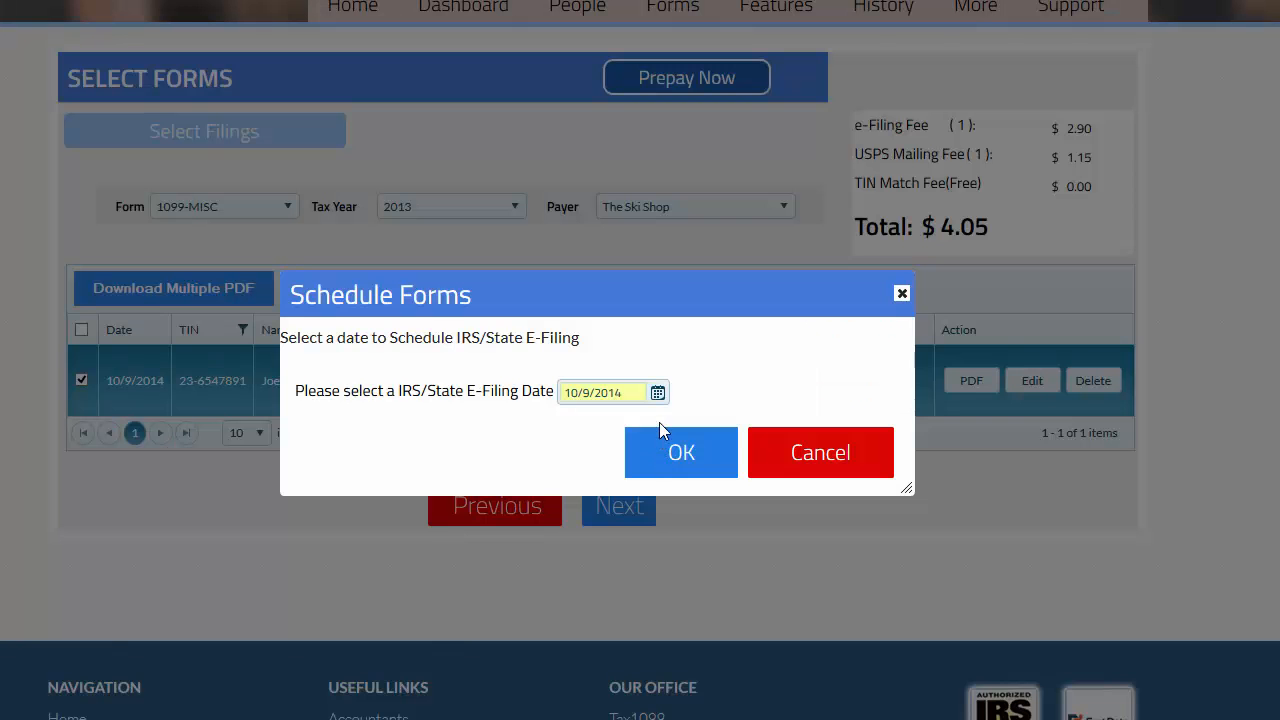
{"action": "left_click", "coordinate": [656, 392]}
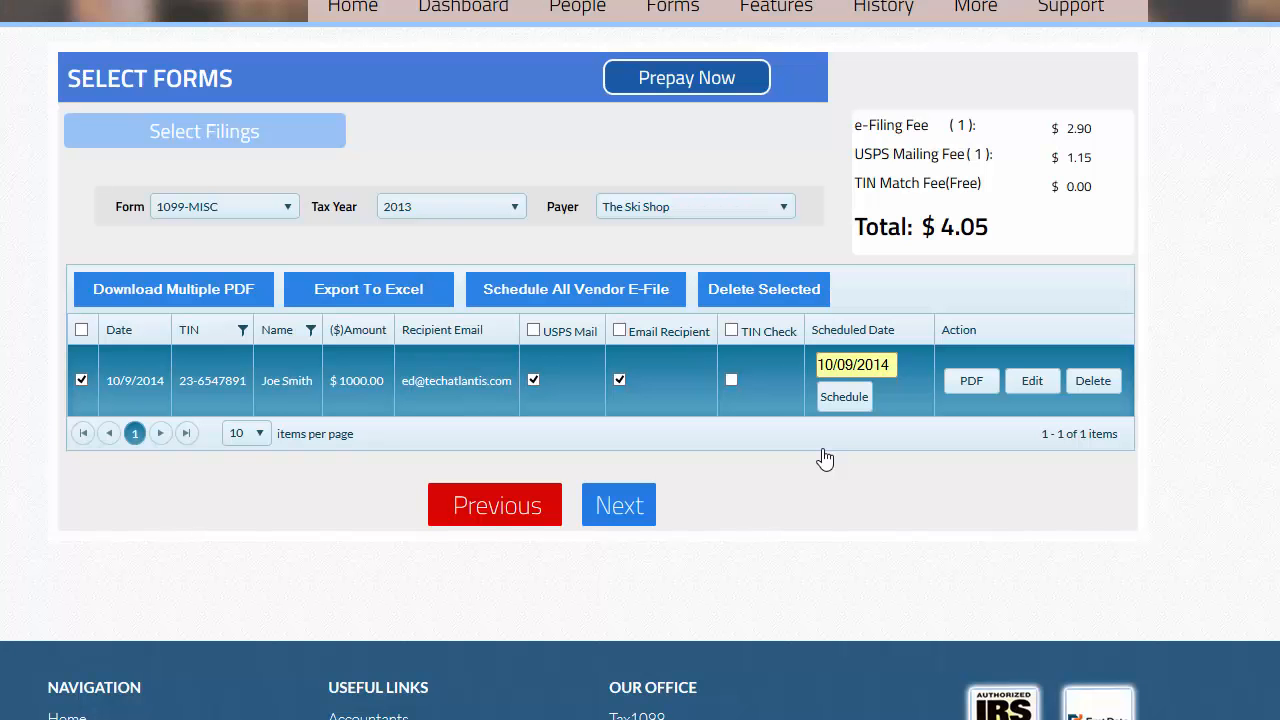
{"action": "mouse_move", "coordinate": [620, 504]}
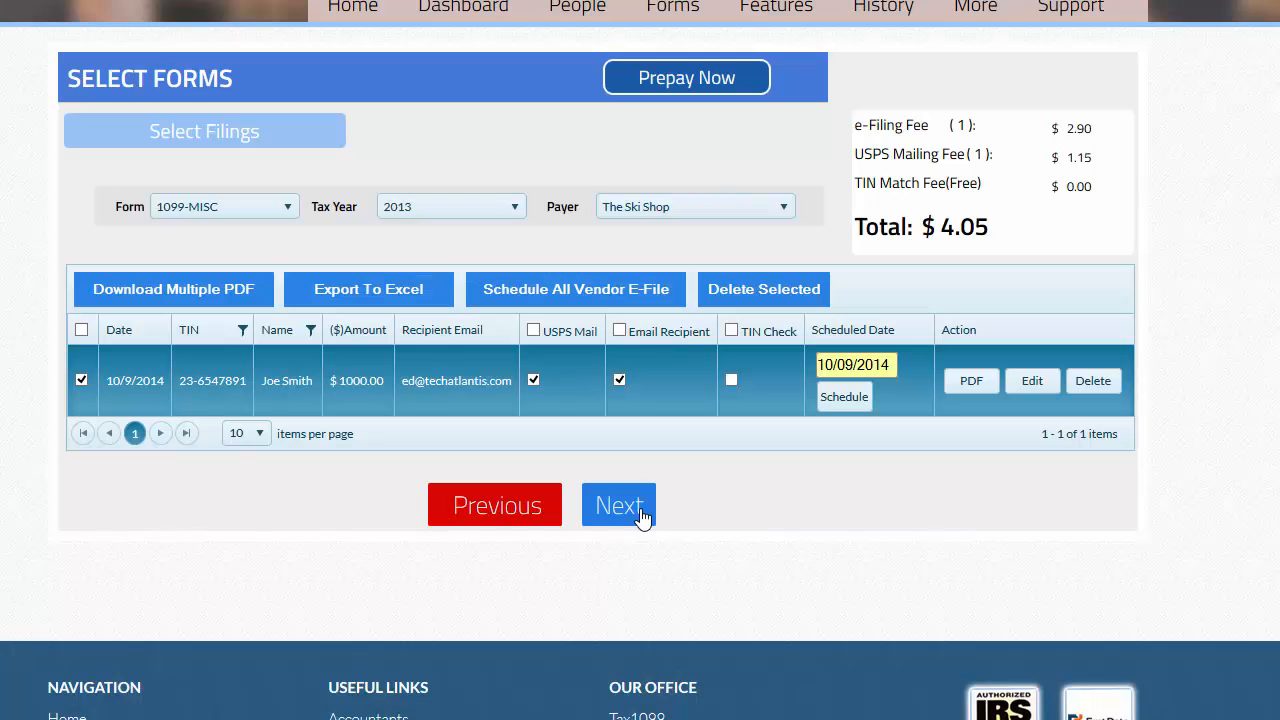
- Continue with Next to the Payment page showing $4.05 due
{"action": "left_click", "coordinate": [618, 504]}
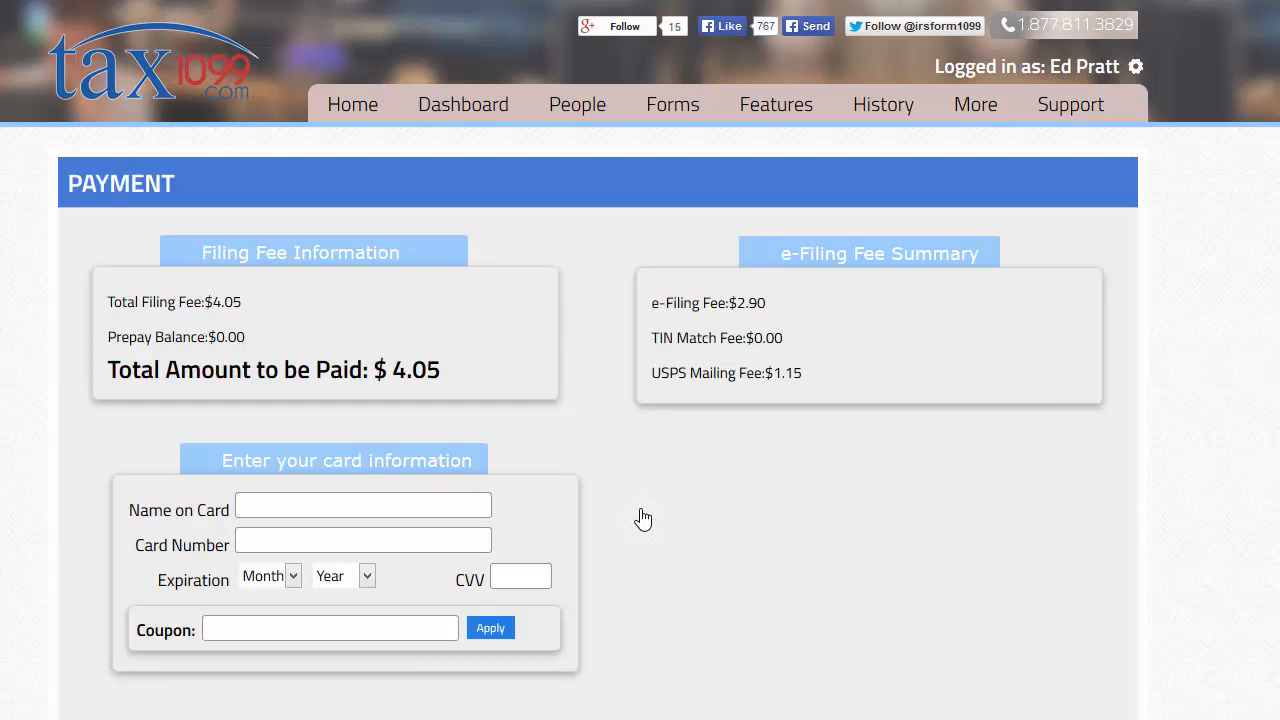
{"action": "scroll", "scroll_direction": "down", "scroll_amount": 3}
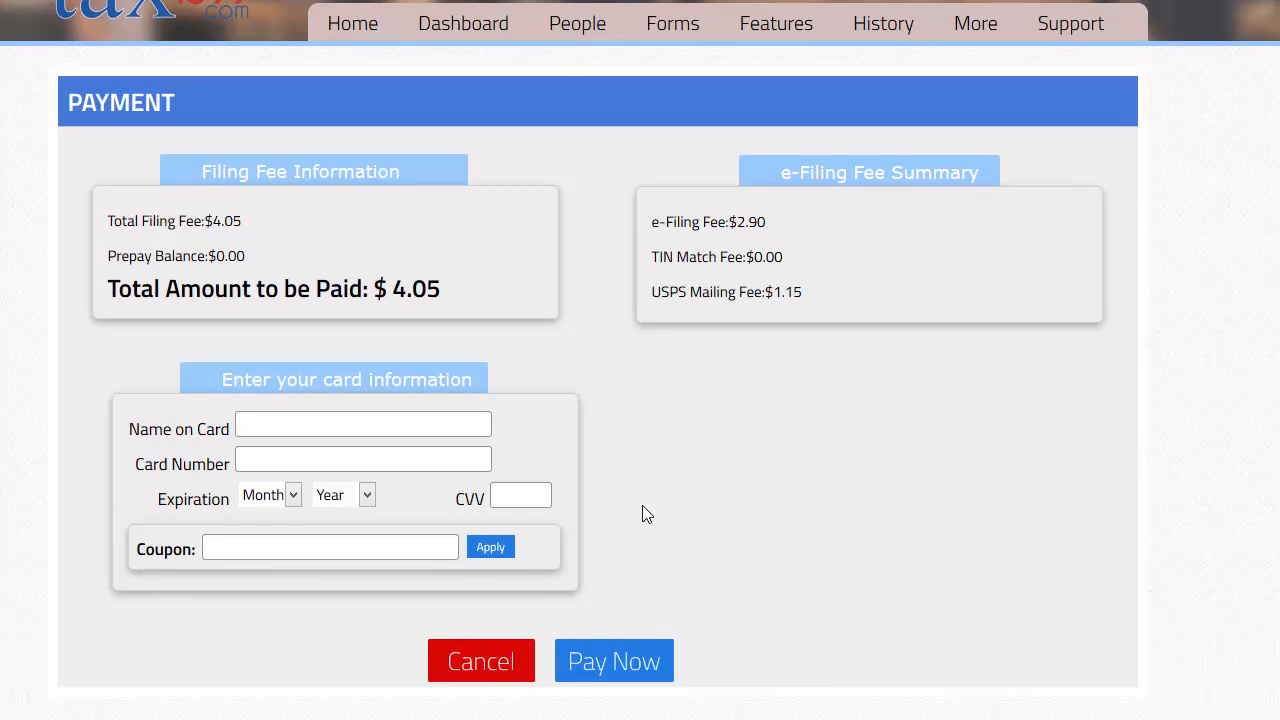
{"action": "scroll", "scroll_direction": "down", "scroll_amount": 3}
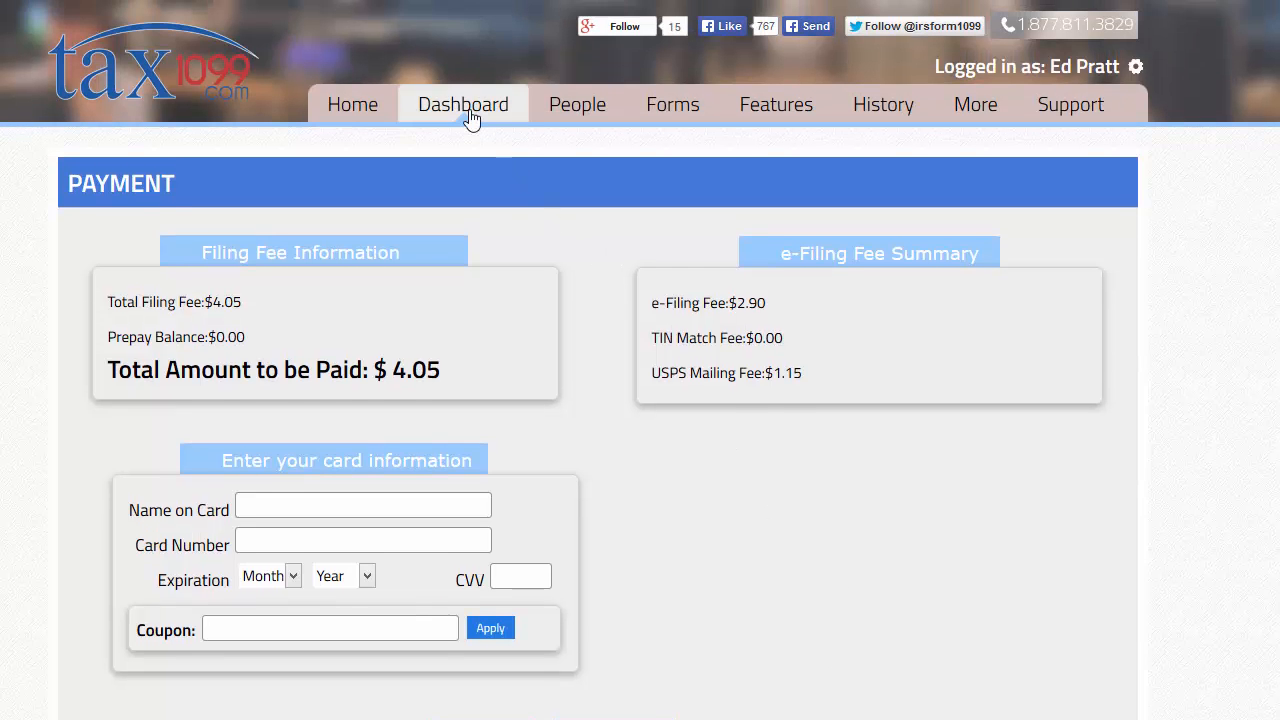
- Return to the account dashboard via the top navigation bar
{"action": "left_click", "coordinate": [464, 104]}
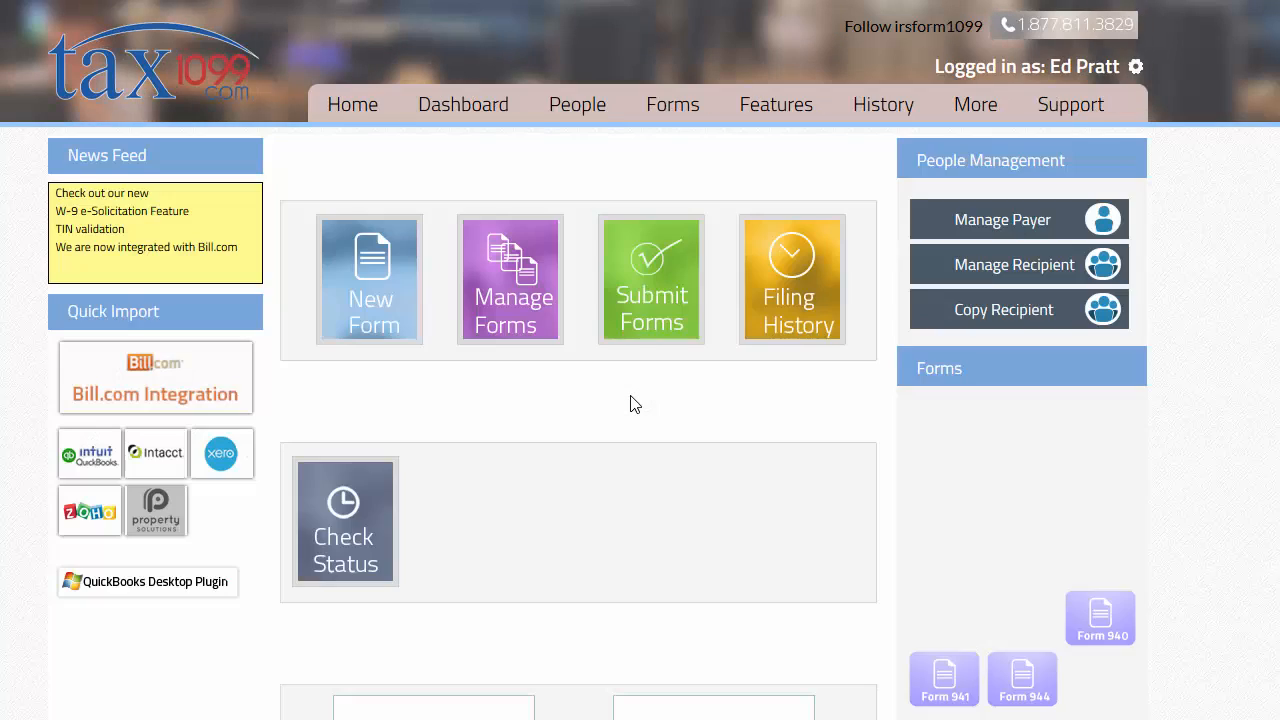
{"action": "left_click", "coordinate": [464, 104]}
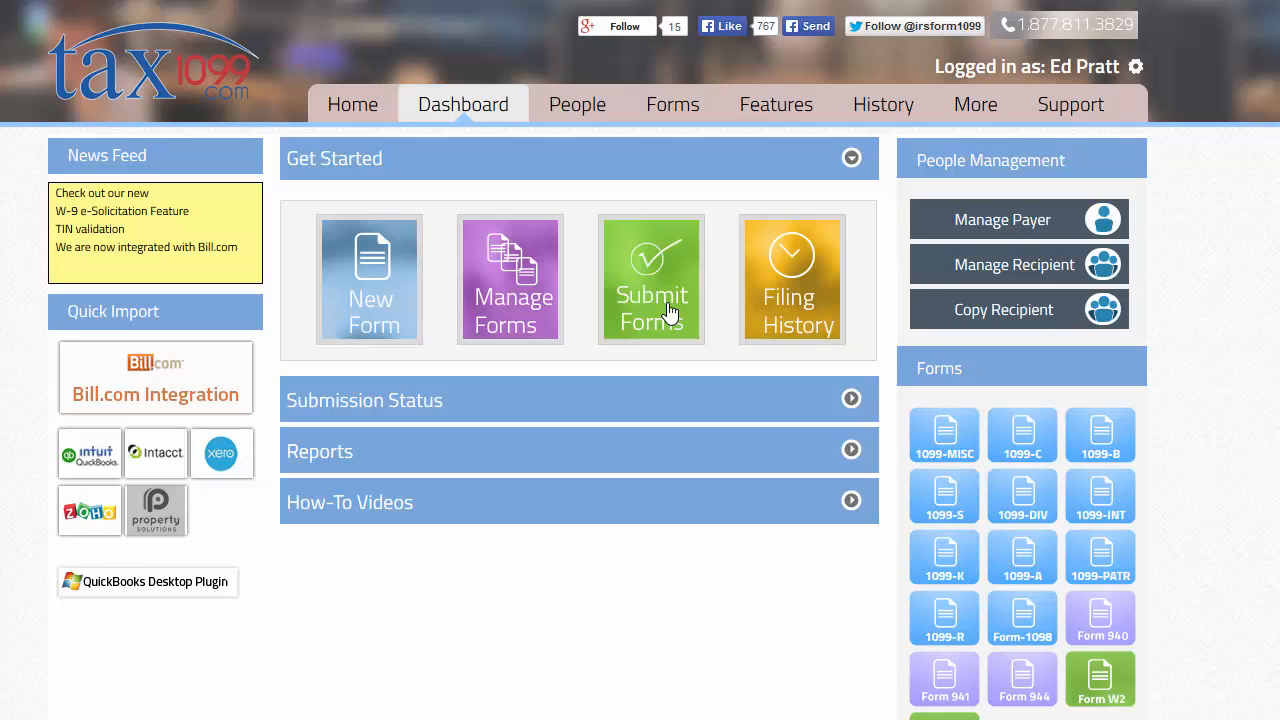
{"action": "mouse_move", "coordinate": [508, 304]}
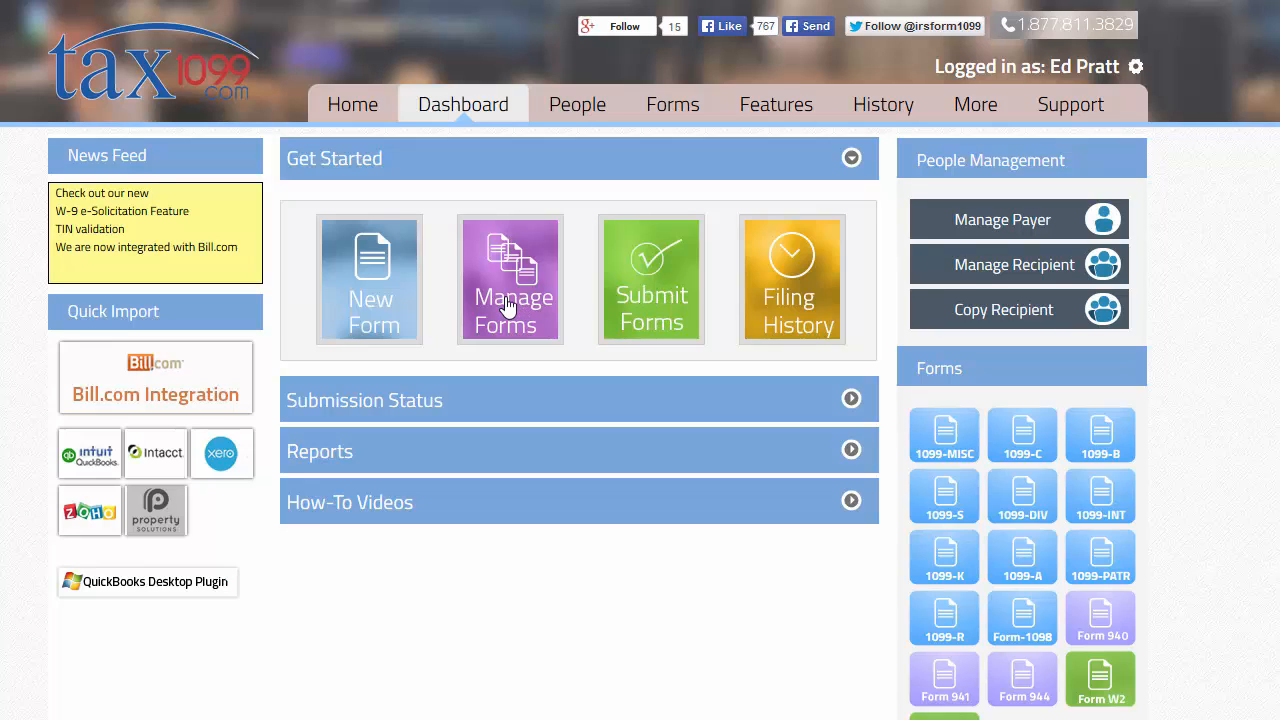